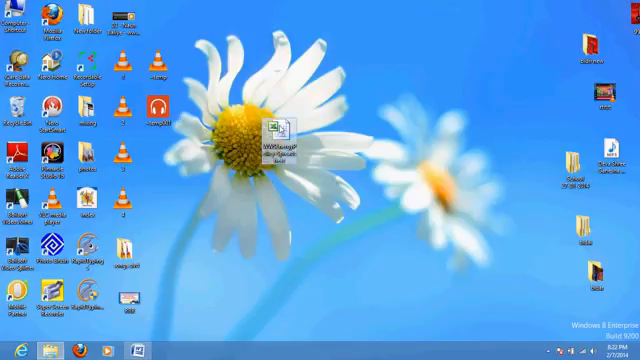
Open the WWSEnergyPolicy-Spreadsheet workbook from its desktop icon.
double_click(276, 135)
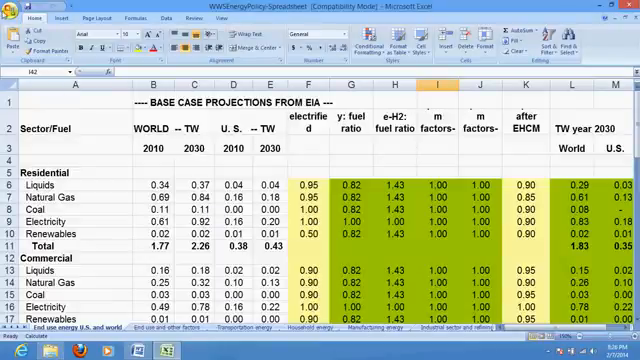
click(18, 18)
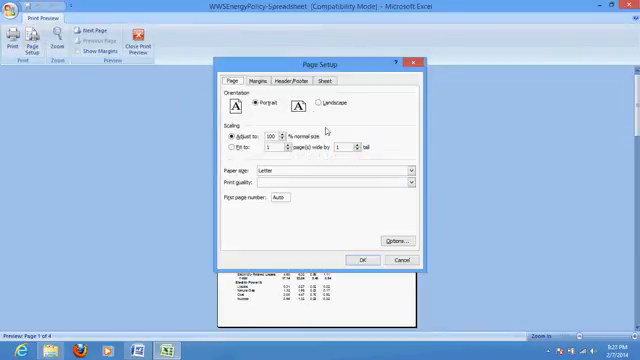
click(324, 104)
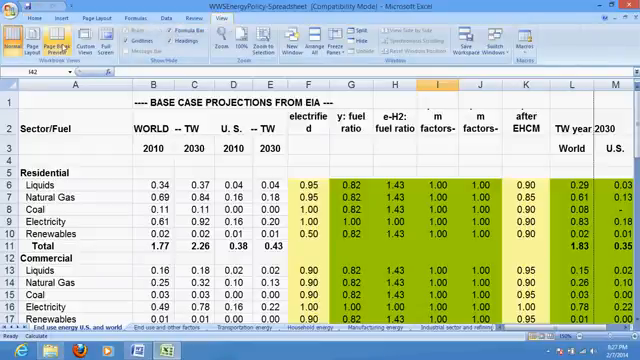
Switch to Page Break Preview and scroll down through the energy projections sheet.
click(68, 45)
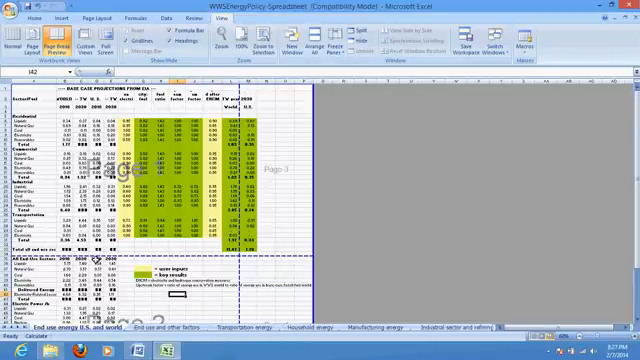
scroll(down, 3)
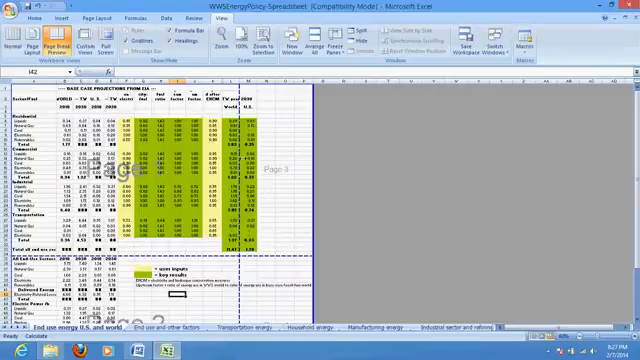
scroll(down, 3)
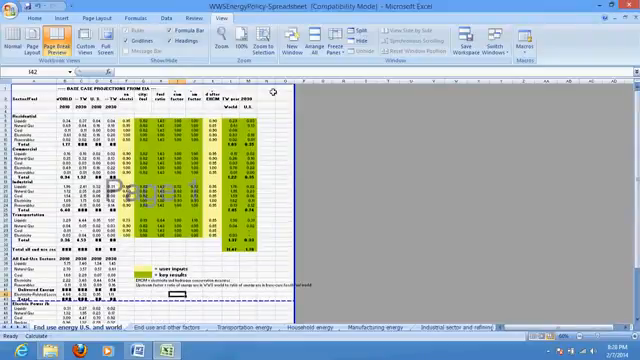
Scroll down to the Total all end use sectors row, then begin printing from the Office menu.
scroll(down, 3)
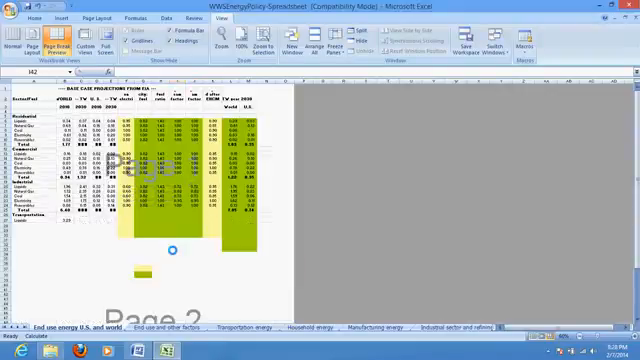
scroll(down, 3)
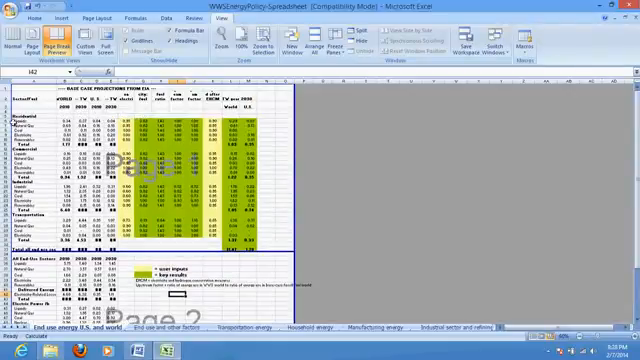
click(12, 10)
text(erewr)
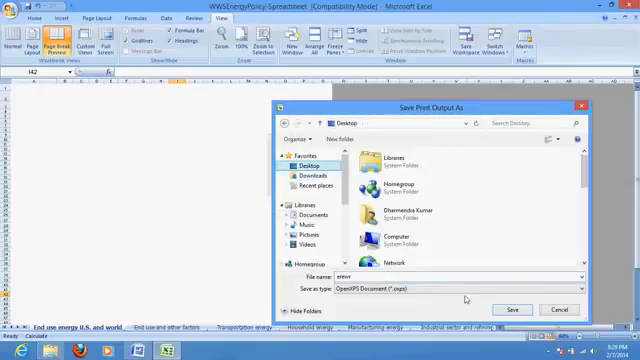
Save the XPS Document Writer printout to the Desktop.
click(516, 308)
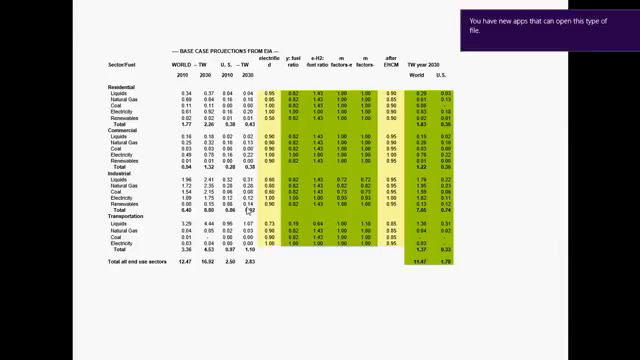
Scroll the XPS file from the projections table on page 1 to the sources on page 2.
scroll(down, 3)
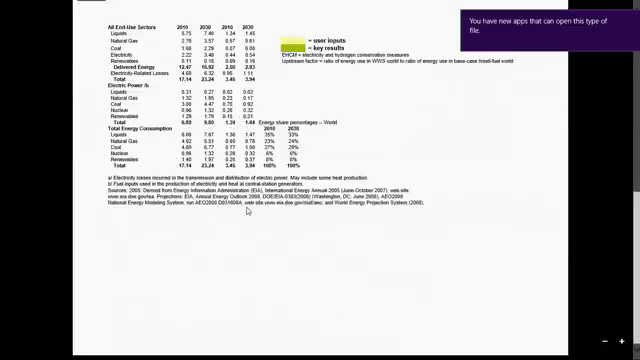
scroll(down, 3)
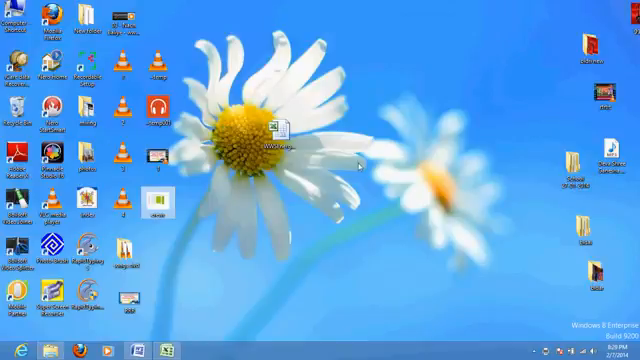
mouse_move(360, 180)
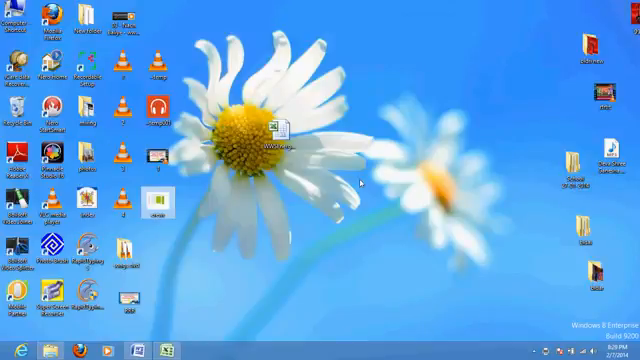